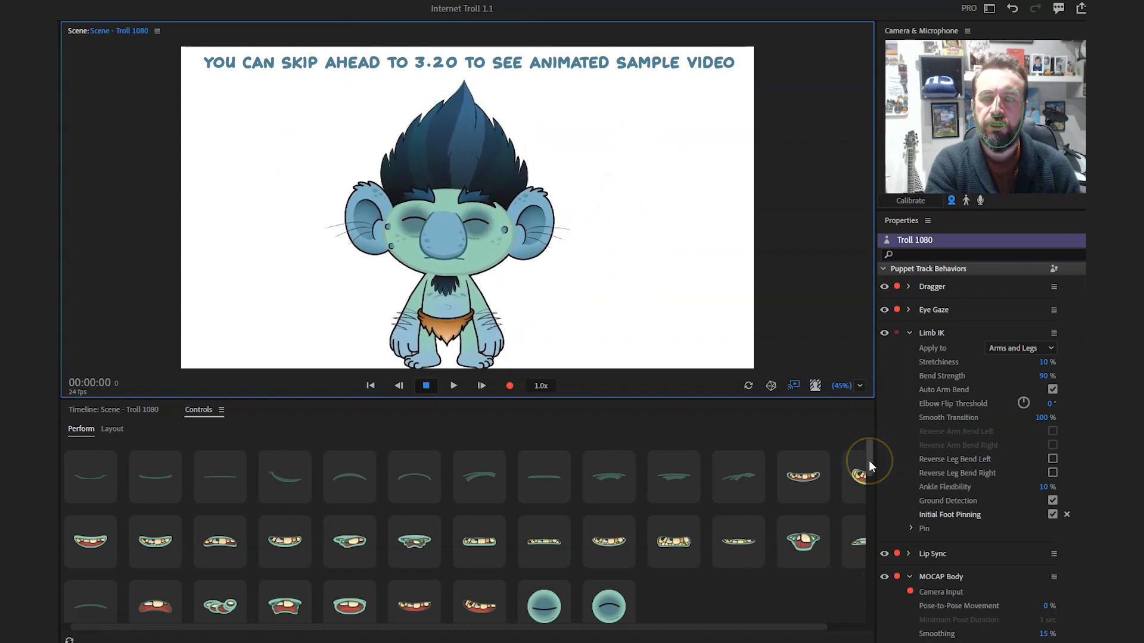
mouse_move(90, 477)
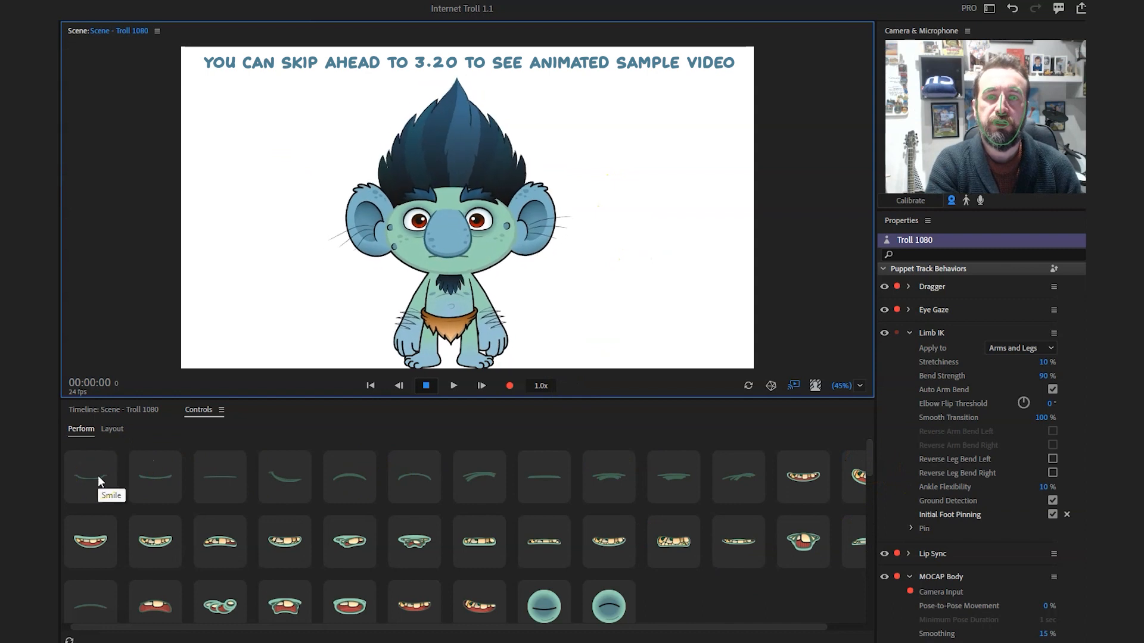
- Trigger the troll's smiling, sleepy half-lidded, worried and smug squinting expressions in turn
left_click(89, 477)
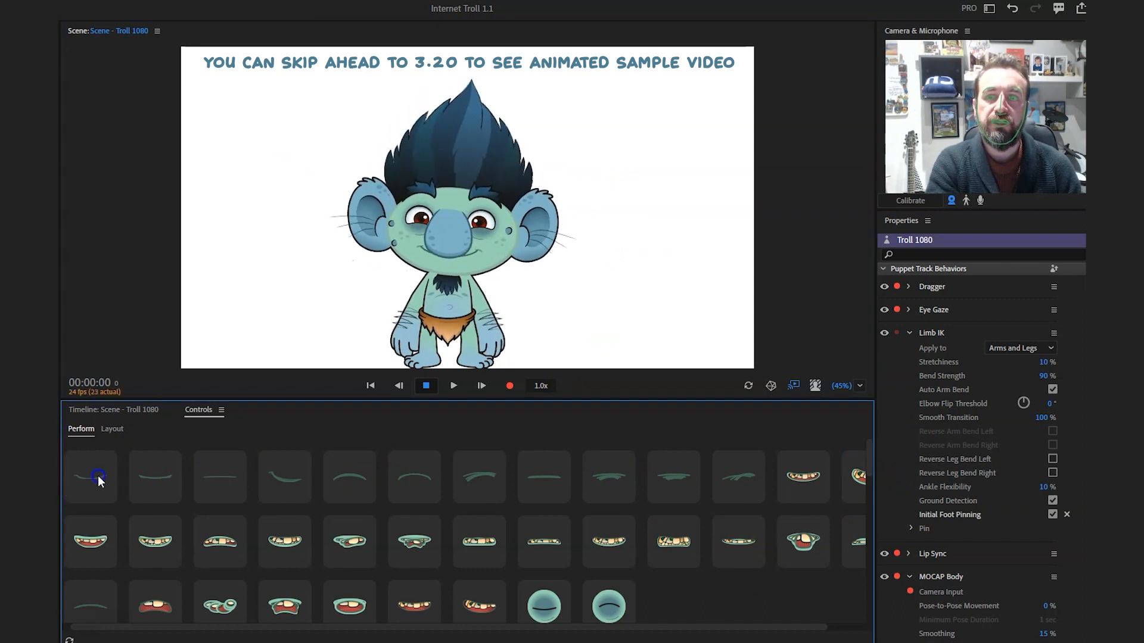
left_click(154, 476)
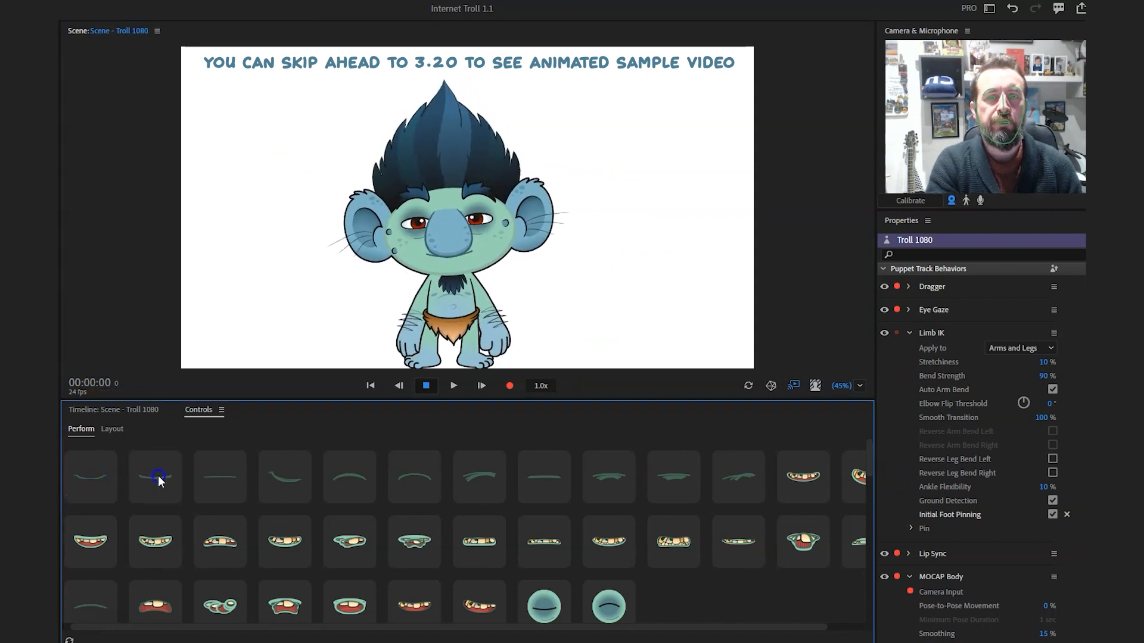
left_click(219, 477)
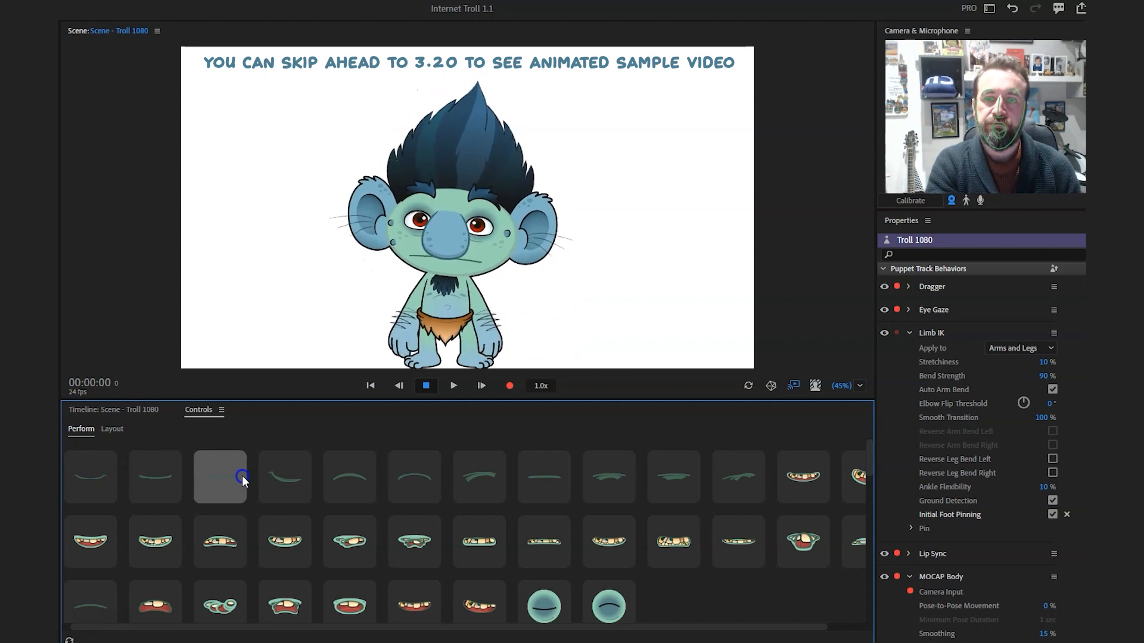
left_click(284, 477)
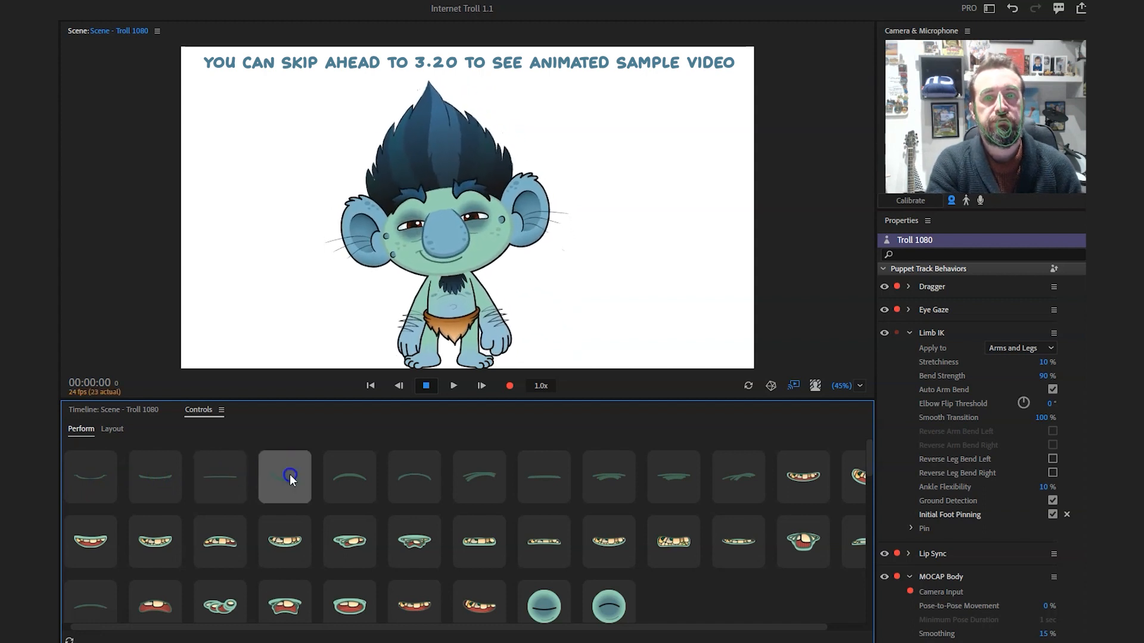
- Trigger sad, frowning and angry-brow looks, ending on a sly toothy grin
left_click(414, 477)
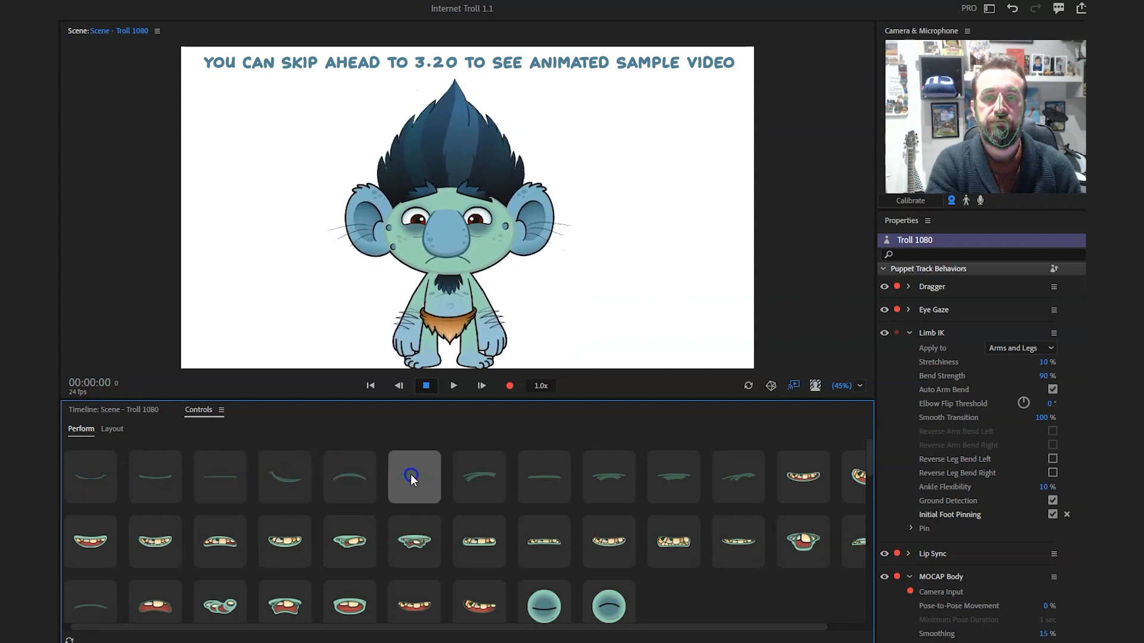
left_click(479, 478)
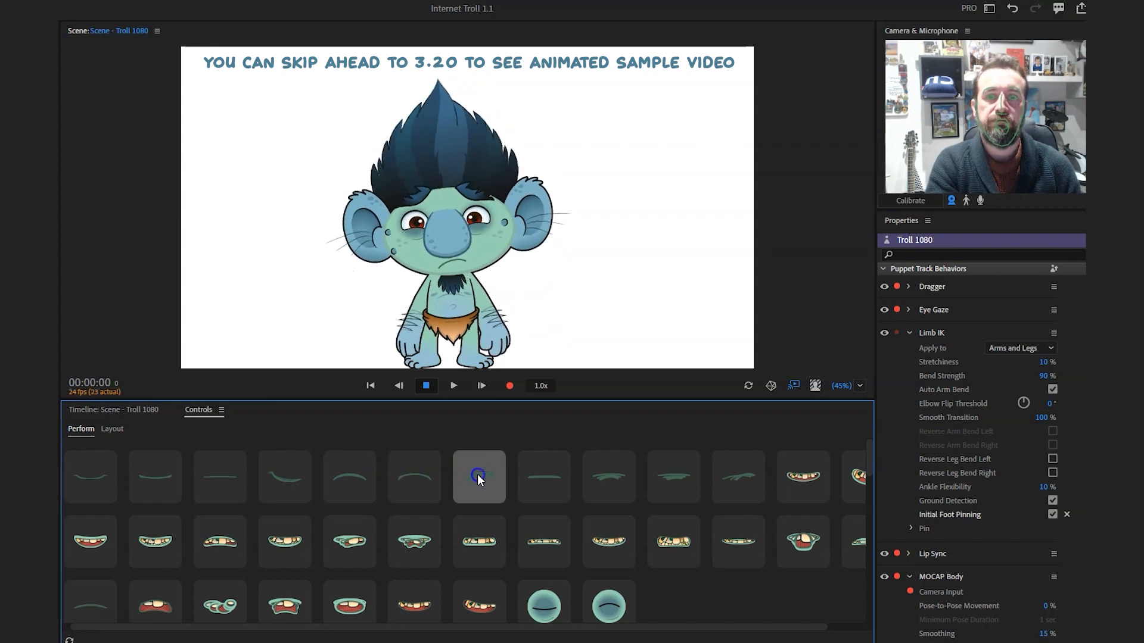
left_click(544, 476)
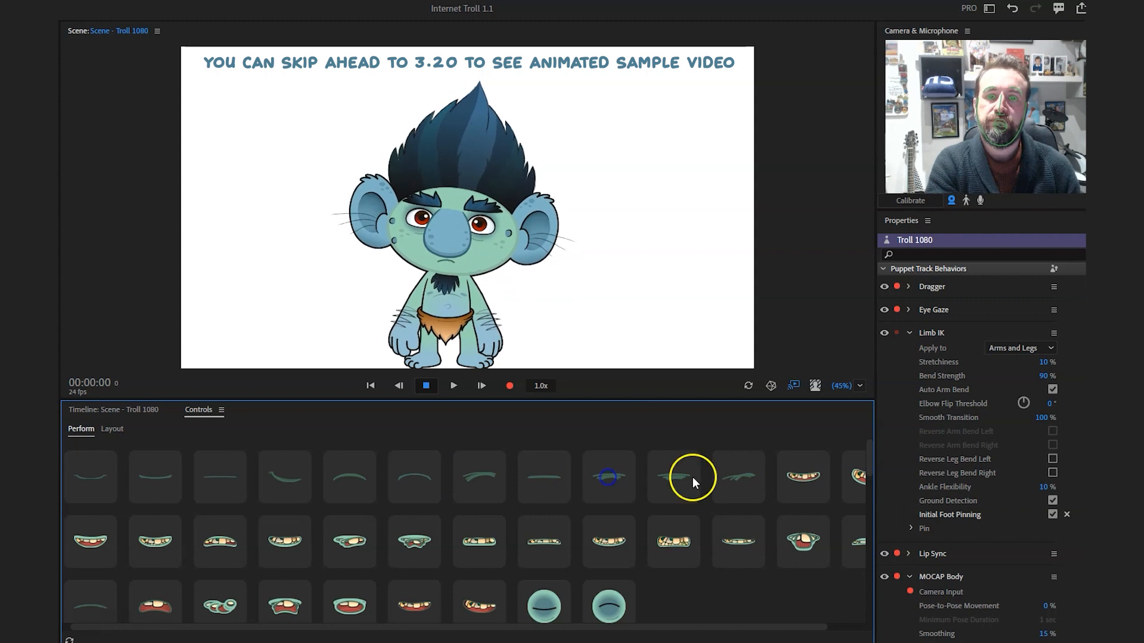
left_click(739, 478)
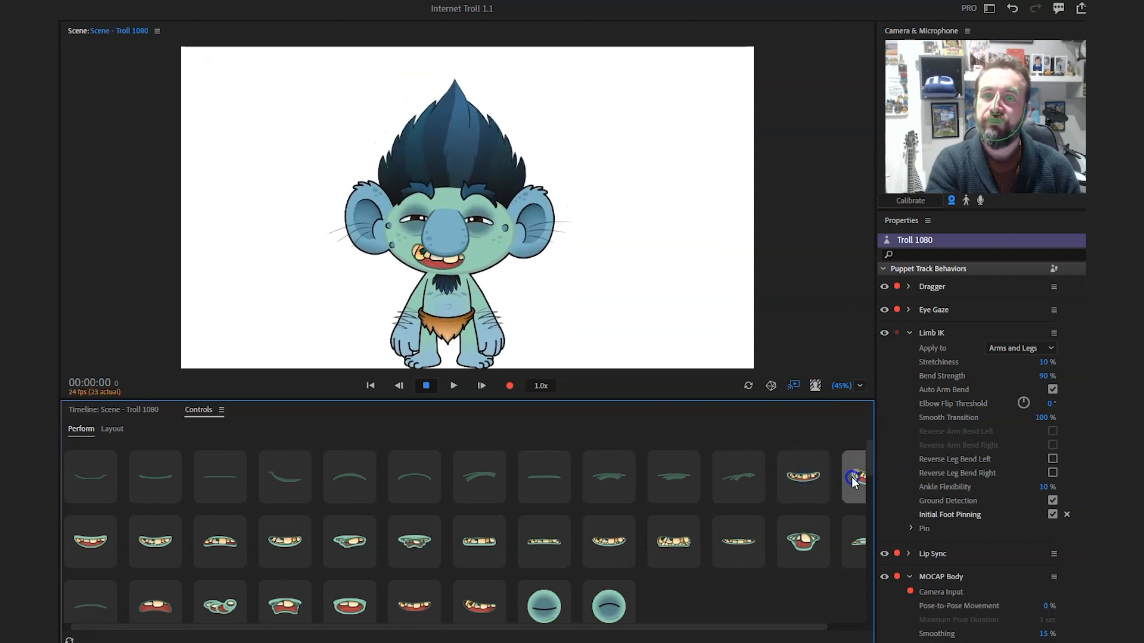
- Trigger a happy grin, a sneaky grin, then anxious, skeptical and startled faces
left_click(90, 541)
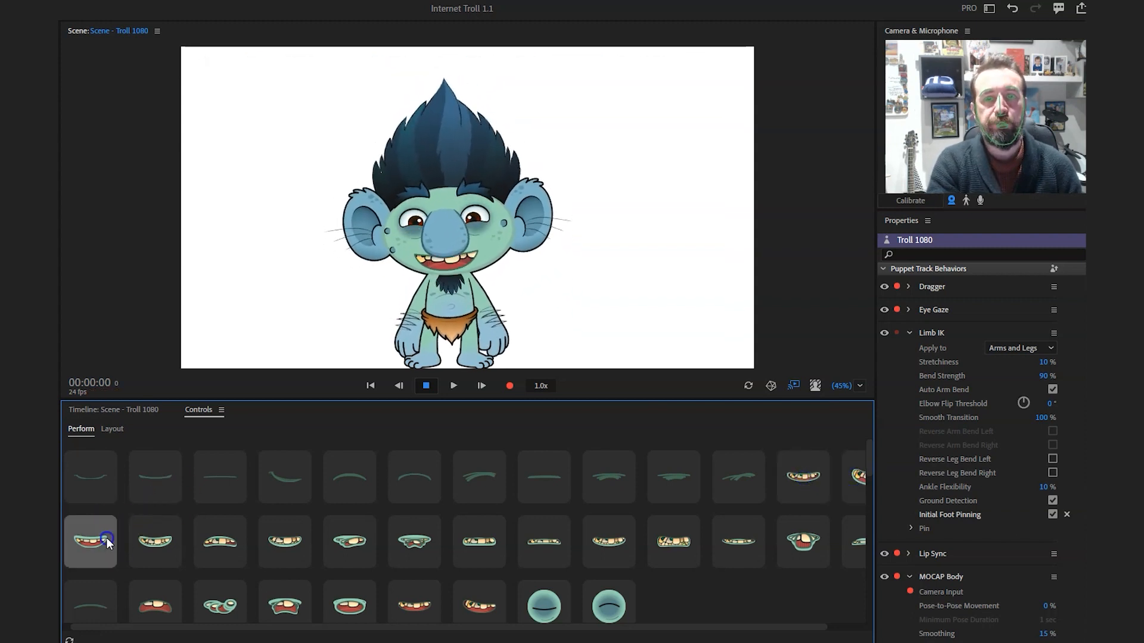
left_click(155, 541)
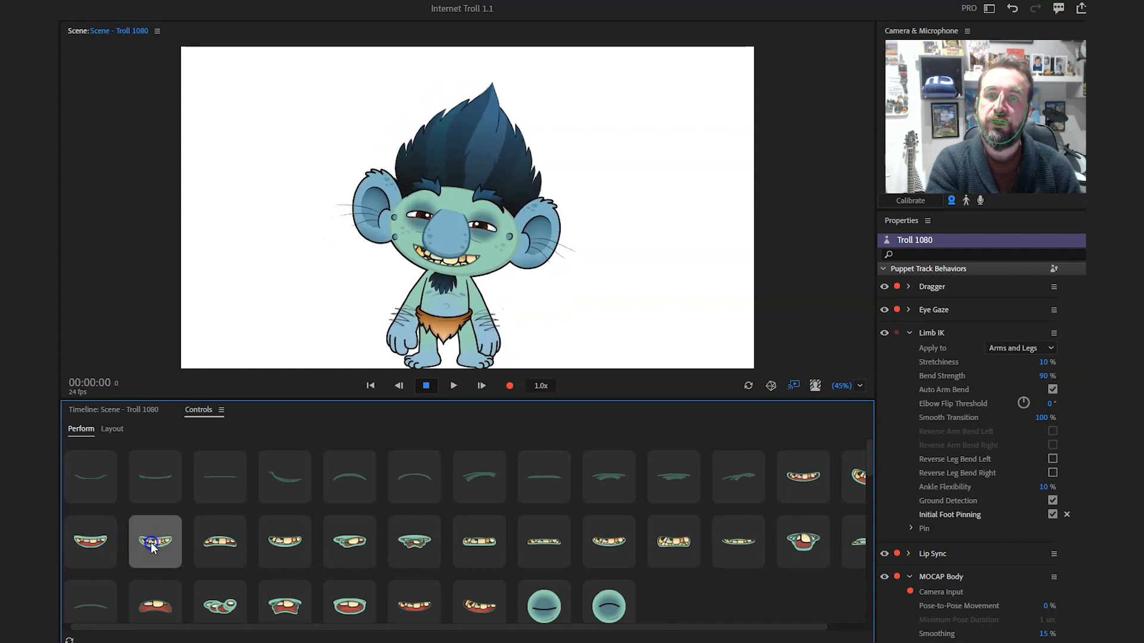
left_click(219, 541)
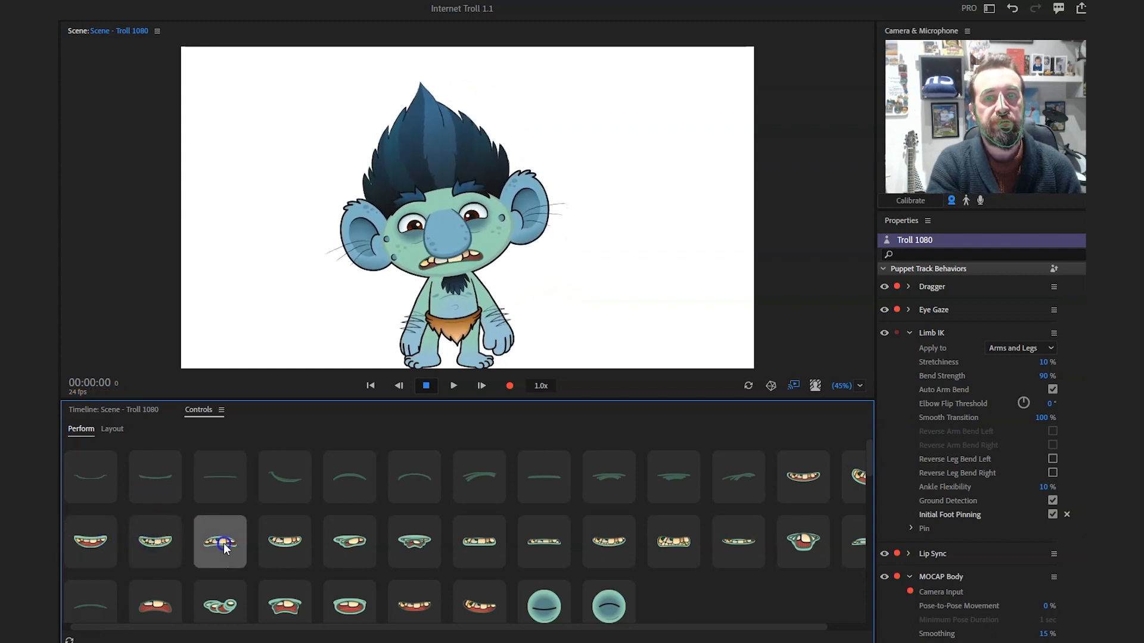
left_click(349, 540)
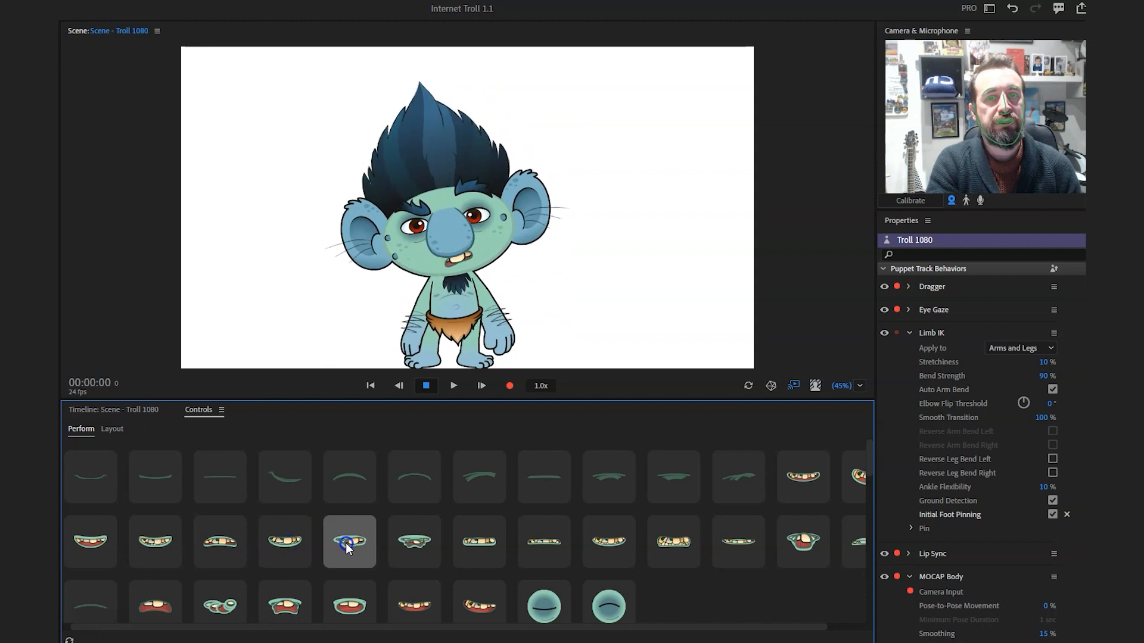
left_click(415, 541)
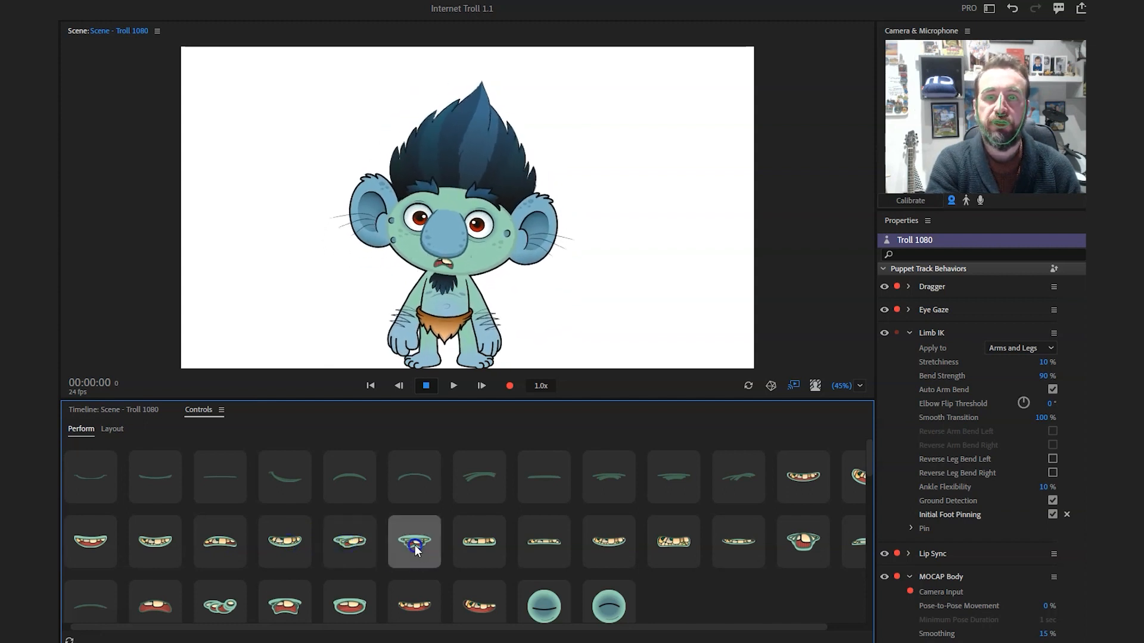
- Trigger a grumpy scowl, neutral face, gritted teeth, squinting grimace and shocked bug-eyed face
left_click(479, 541)
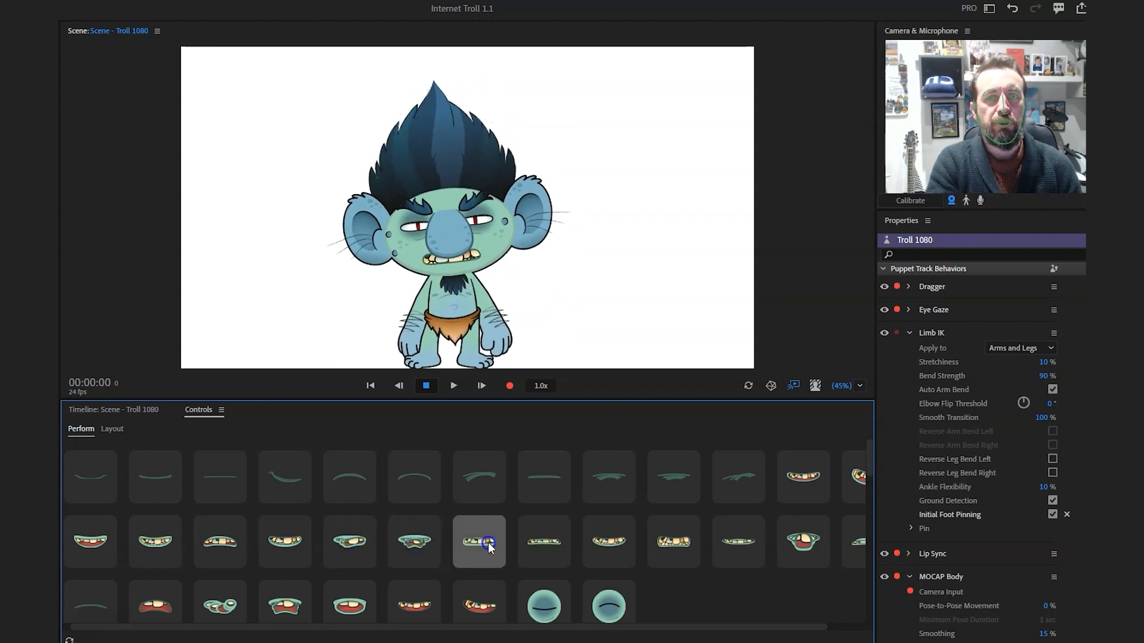
left_click(543, 541)
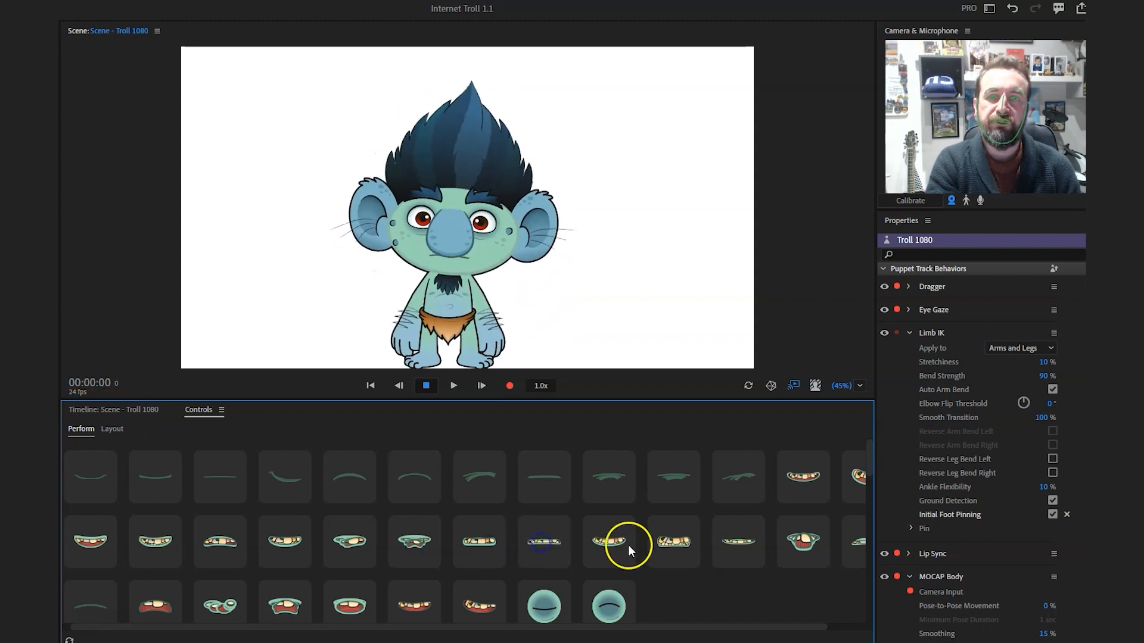
left_click(672, 541)
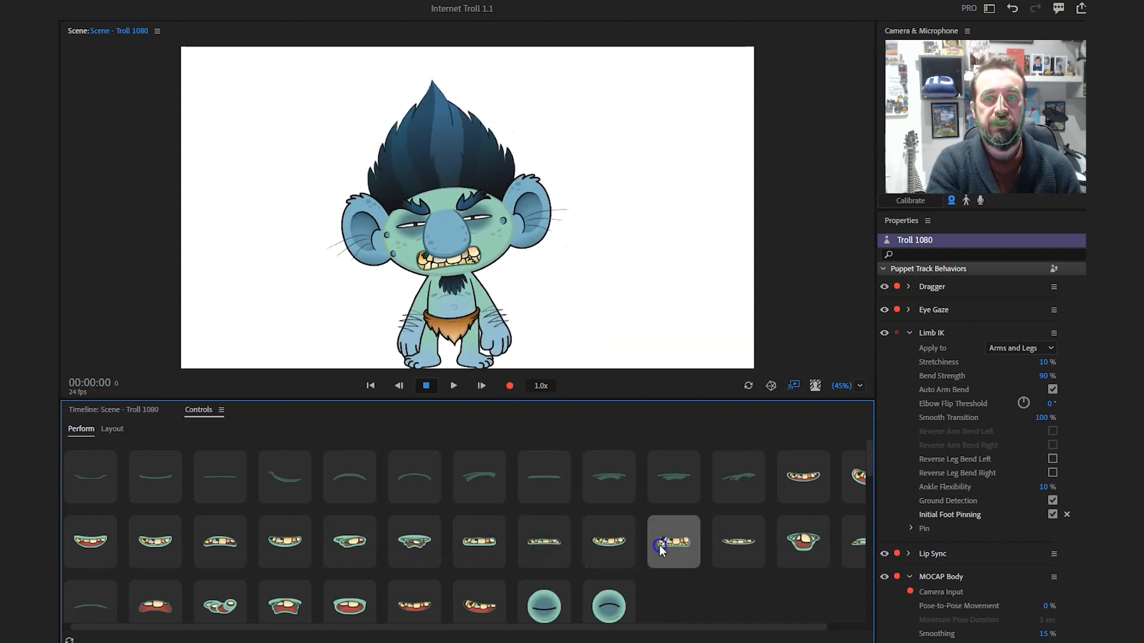
left_click(739, 541)
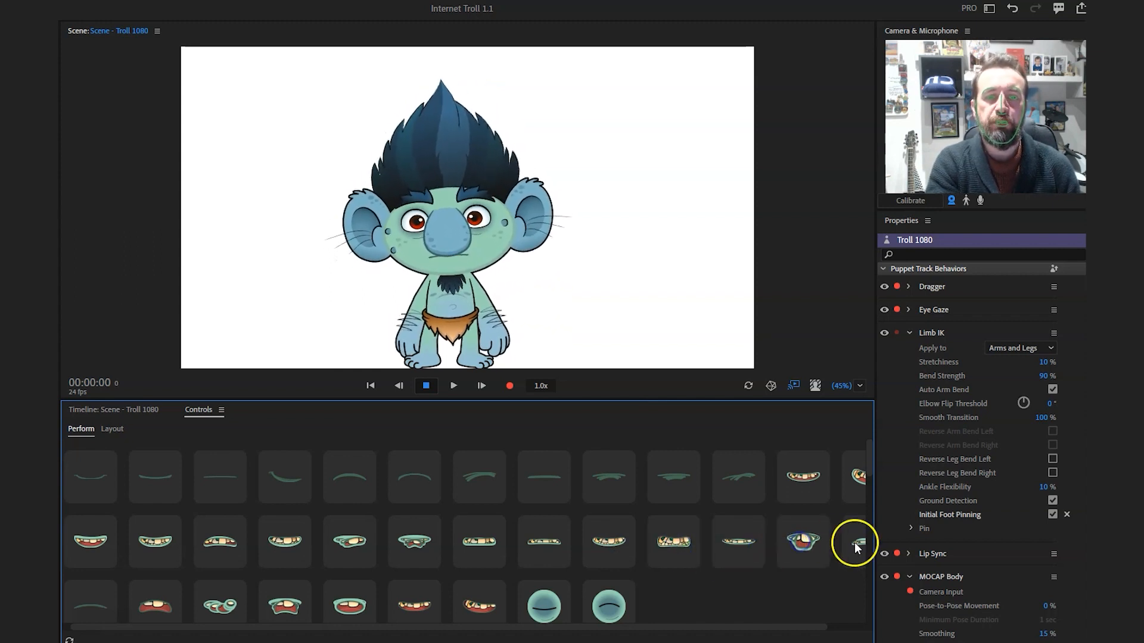
left_click(856, 543)
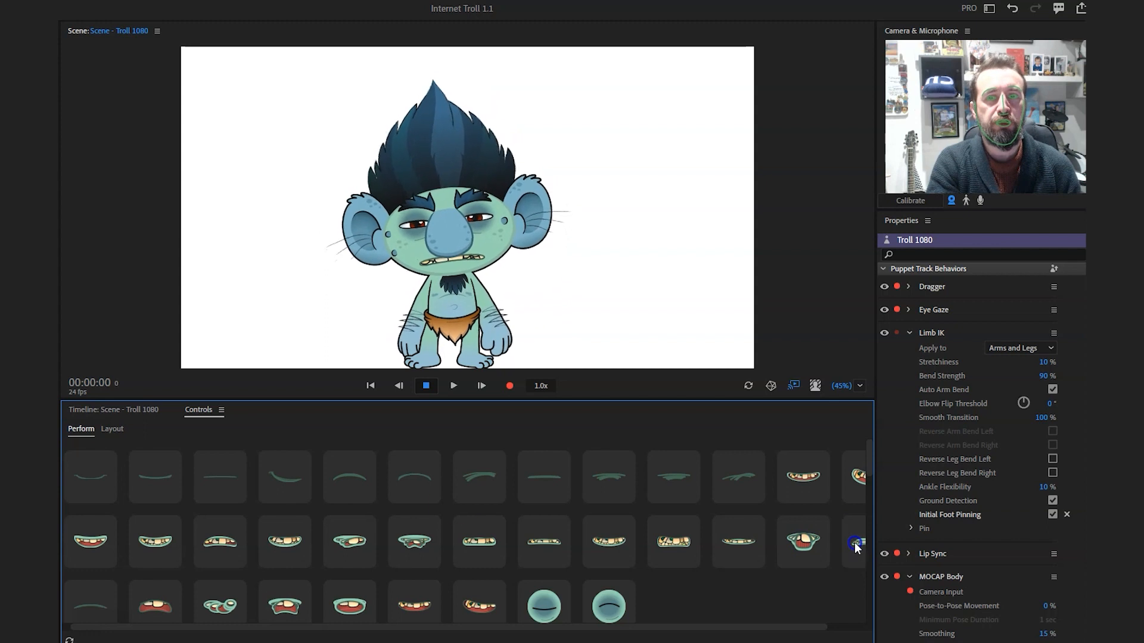
left_click(89, 605)
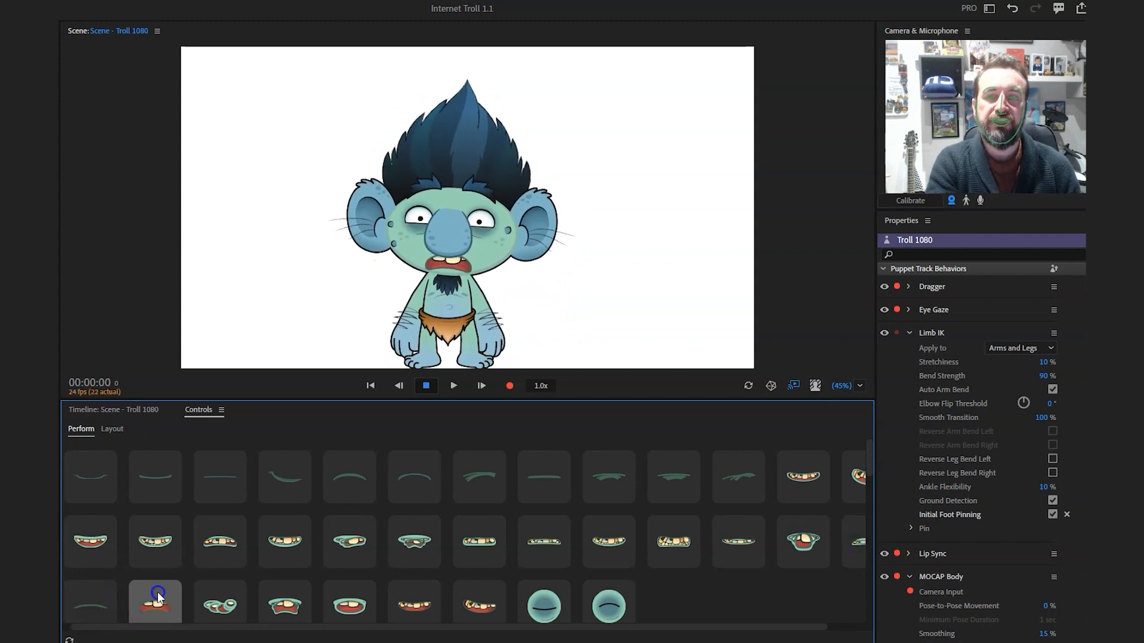
- Trigger a surprised gasp, a scared face, neutral, then a lazy toothy grin and red-eyed look
left_click(219, 602)
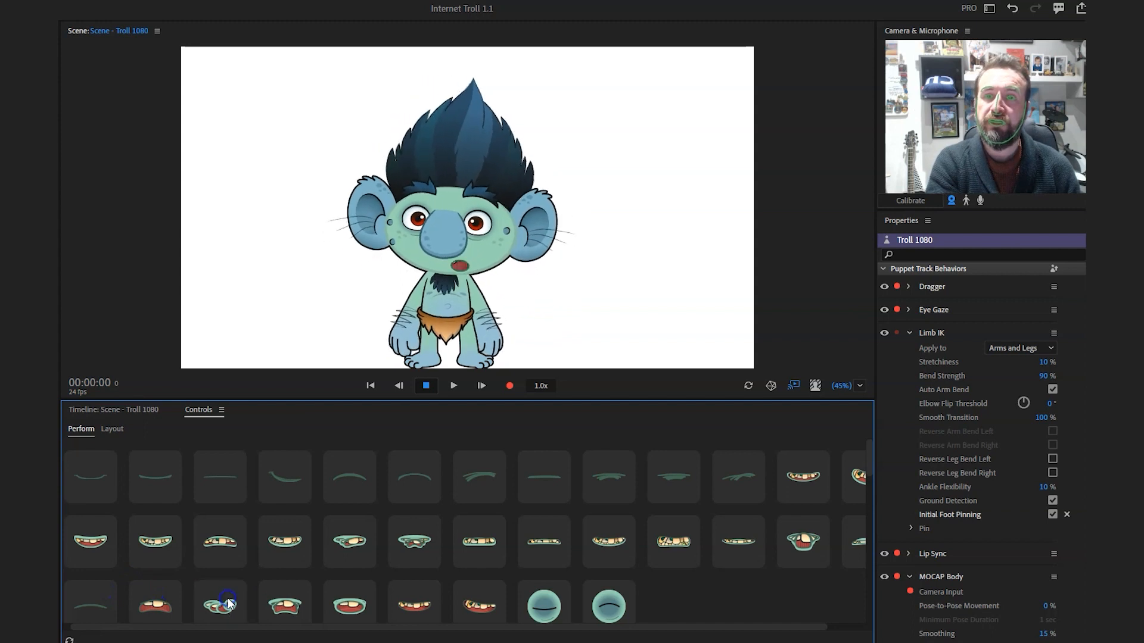
left_click(285, 603)
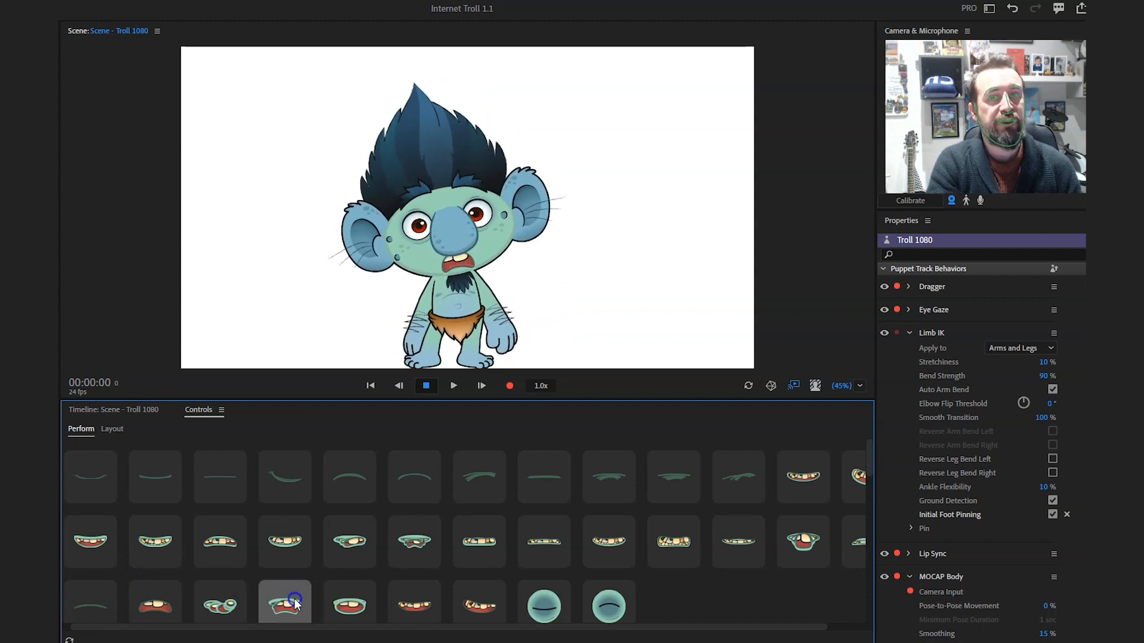
left_click(349, 603)
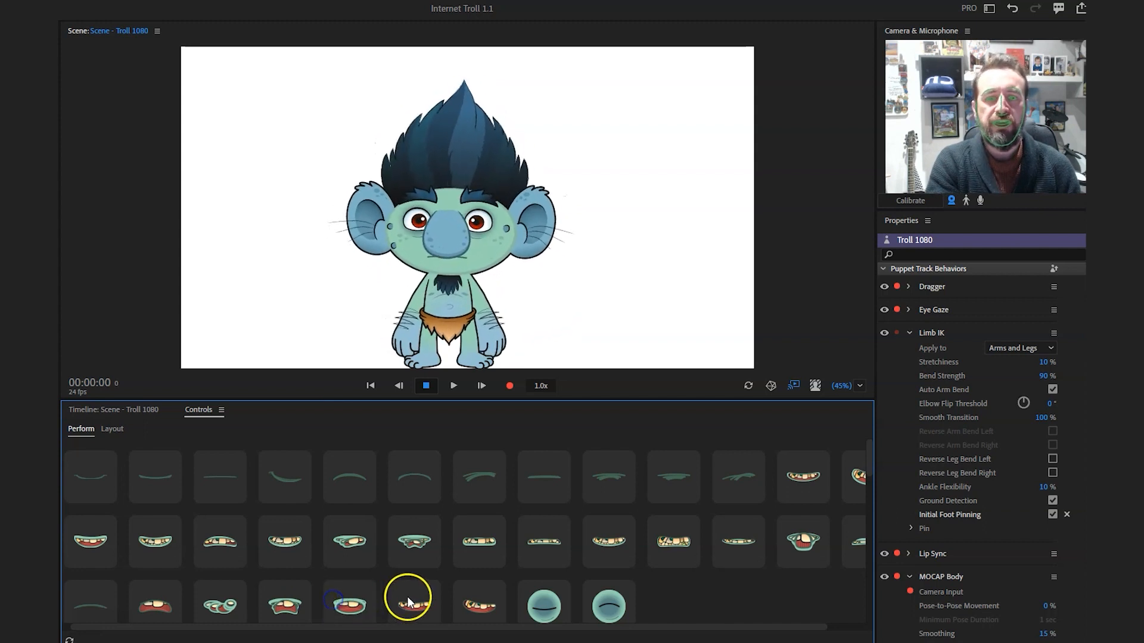
left_click(479, 603)
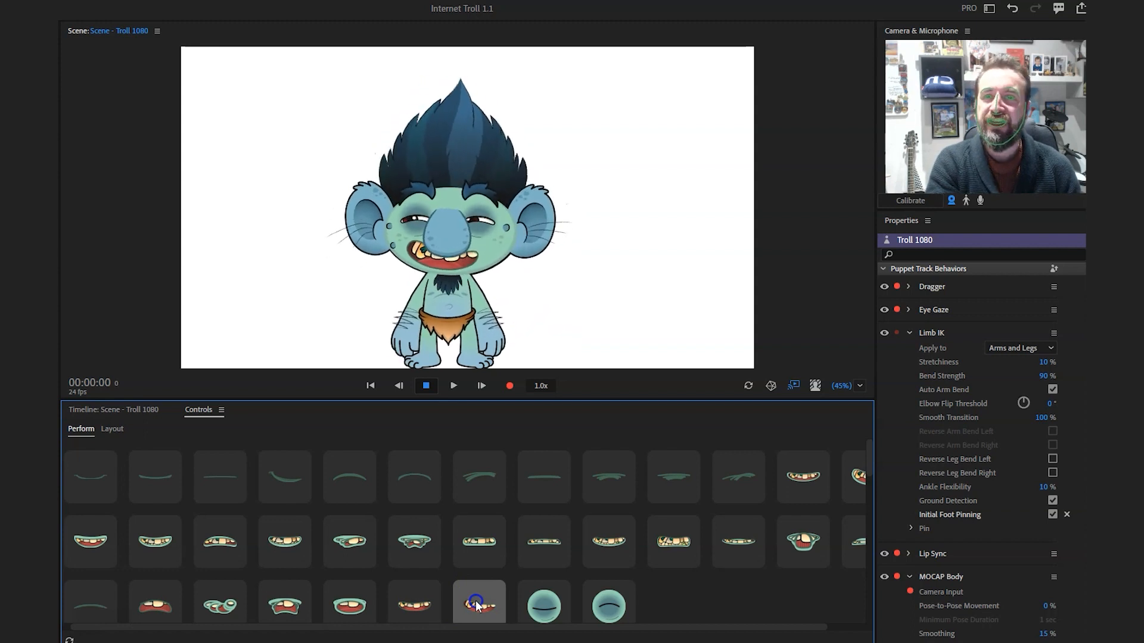
left_click(544, 605)
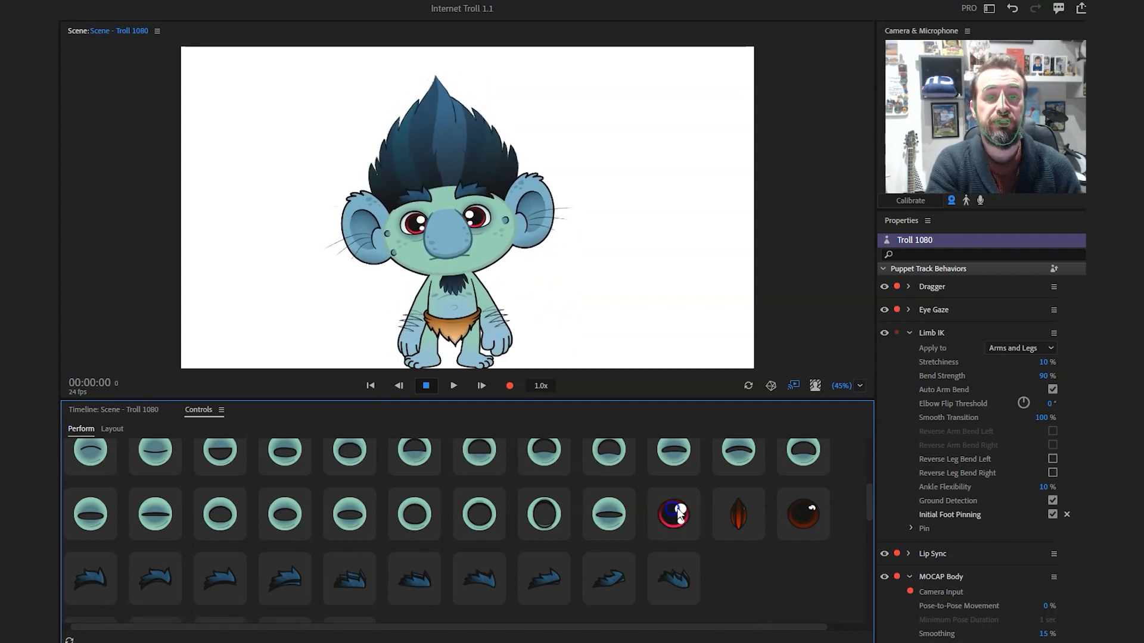
- Swap the troll's eyes to slit-pupil and bloodshot eye variants
left_click(738, 515)
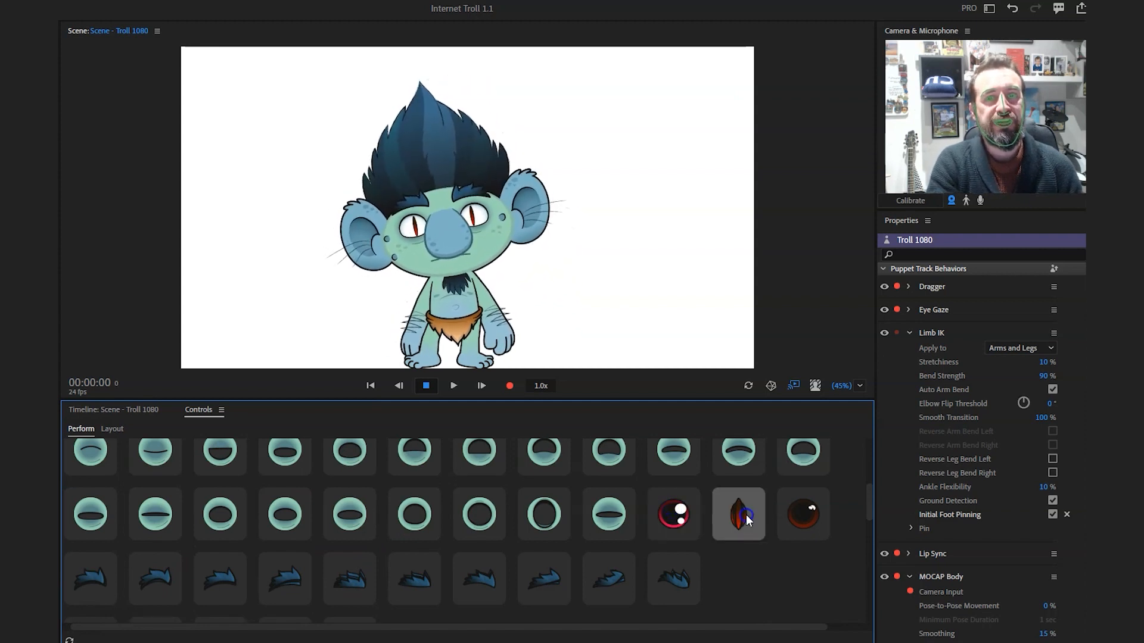
left_click(802, 515)
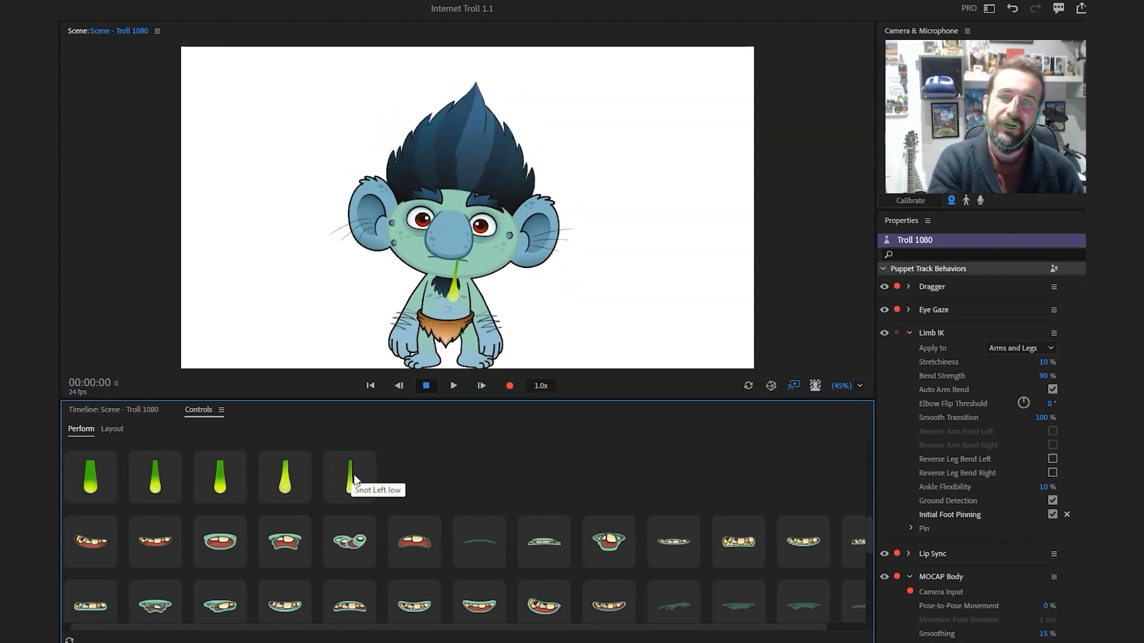
- Toggle the green snot drips in the troll's nostrils, leaving a single drip
left_click(341, 477)
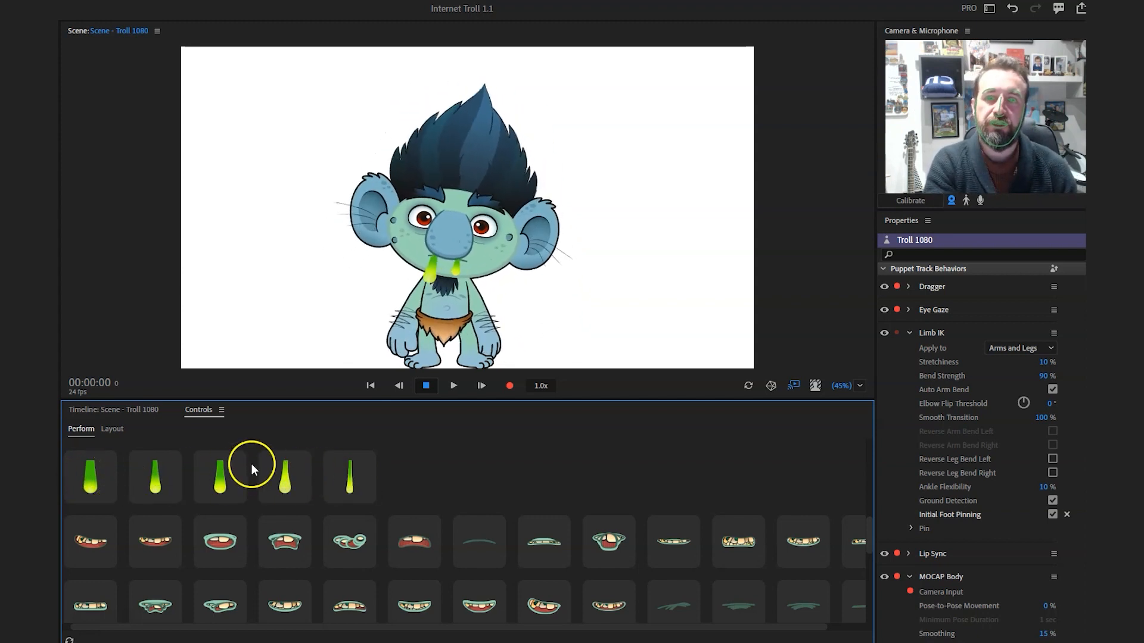
left_click(220, 476)
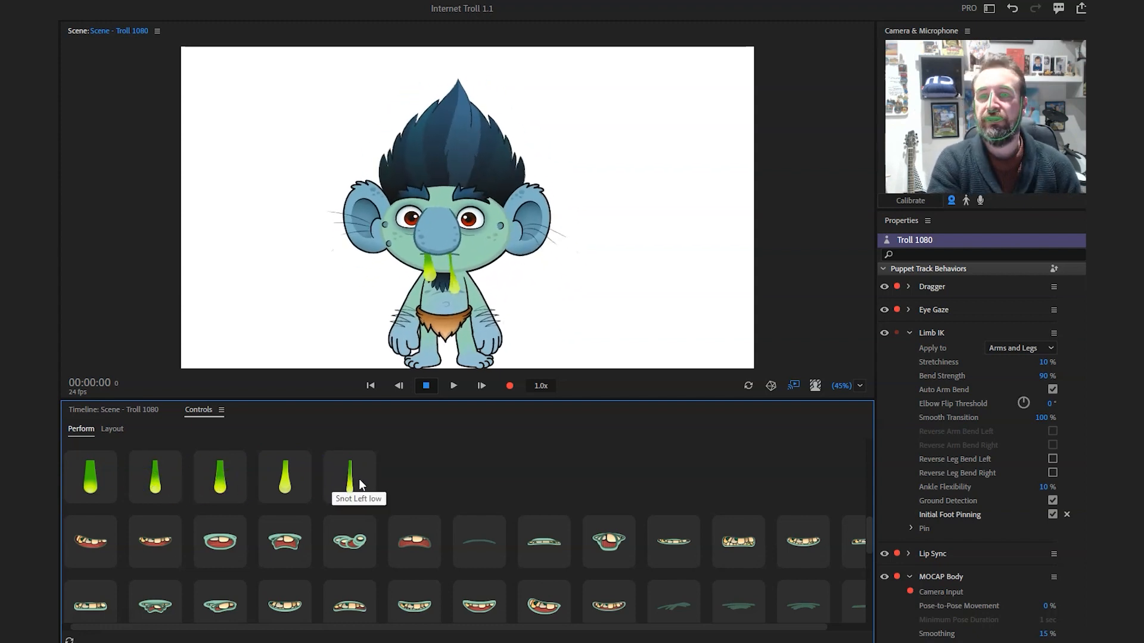
left_click(155, 476)
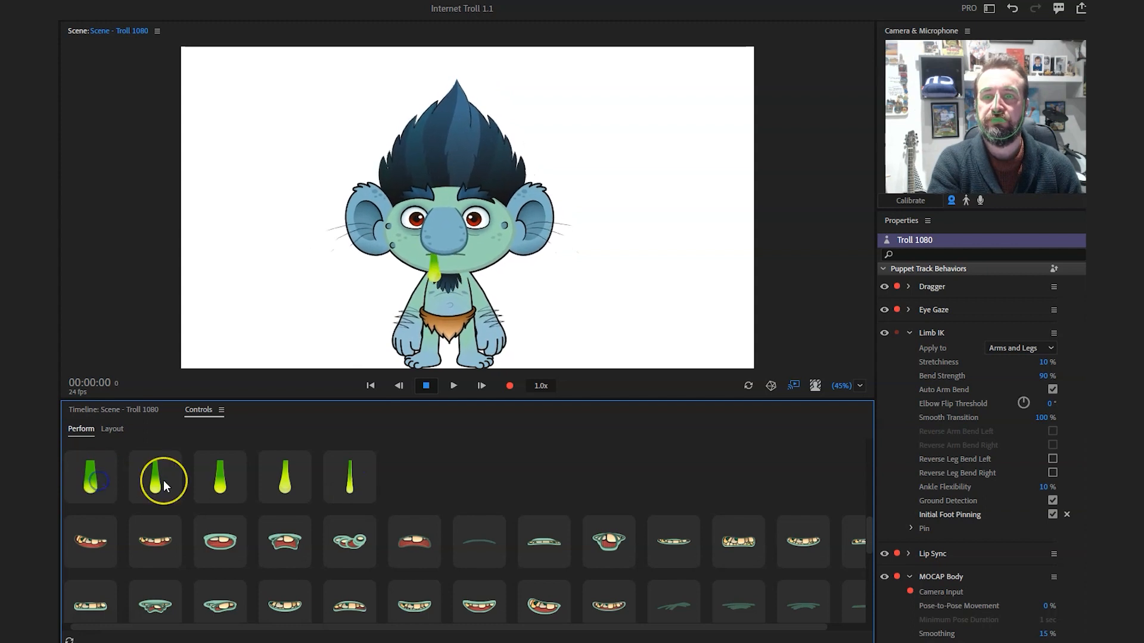